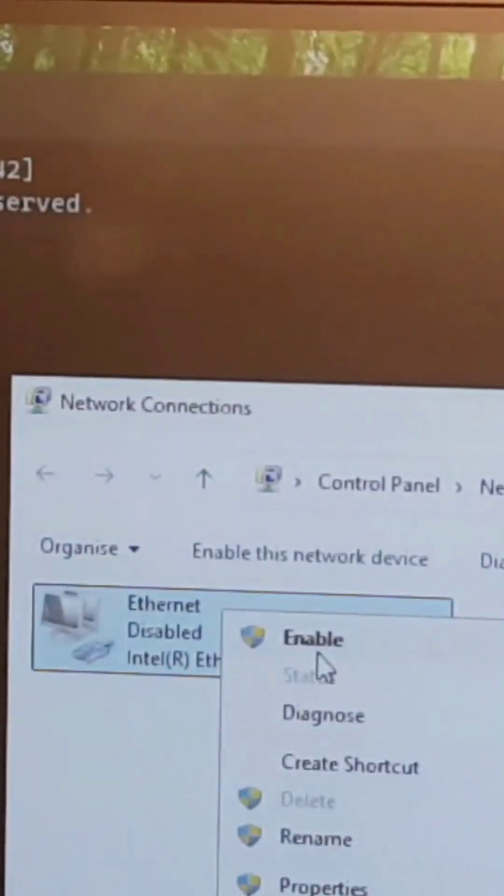
Enable the disabled Ethernet adapter from its context menu so it reports 'Network cable unplugged'.
left_click(314, 639)
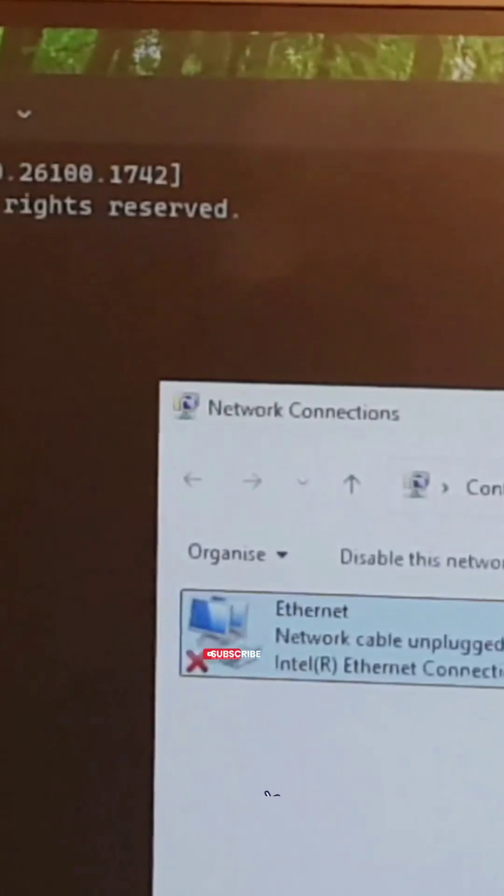